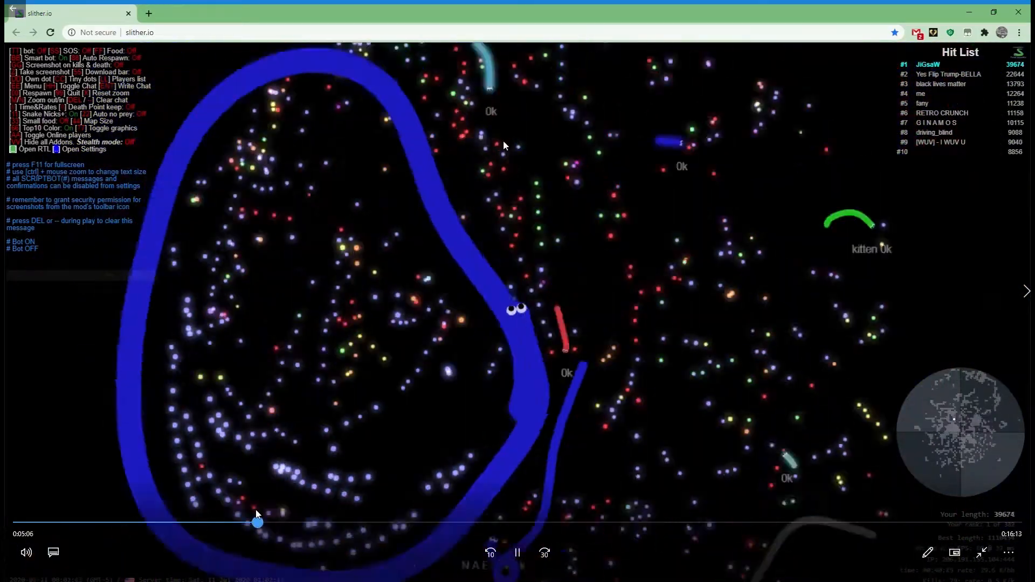
Scrub the slither.io recording forward with three seek-bar drags and a 30-second skip to 11:28
drag(256, 523, 310, 522)
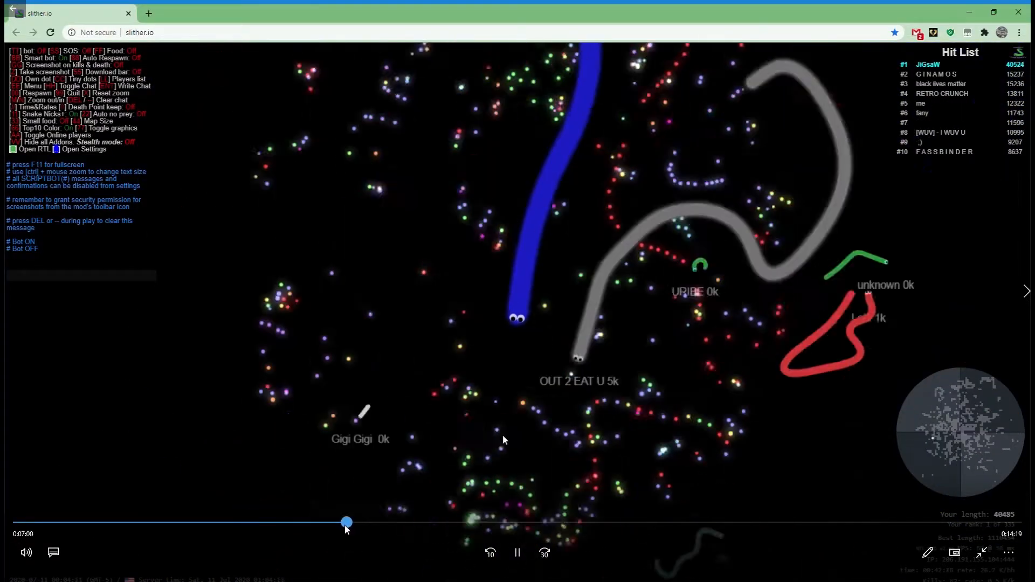
drag(346, 523, 379, 522)
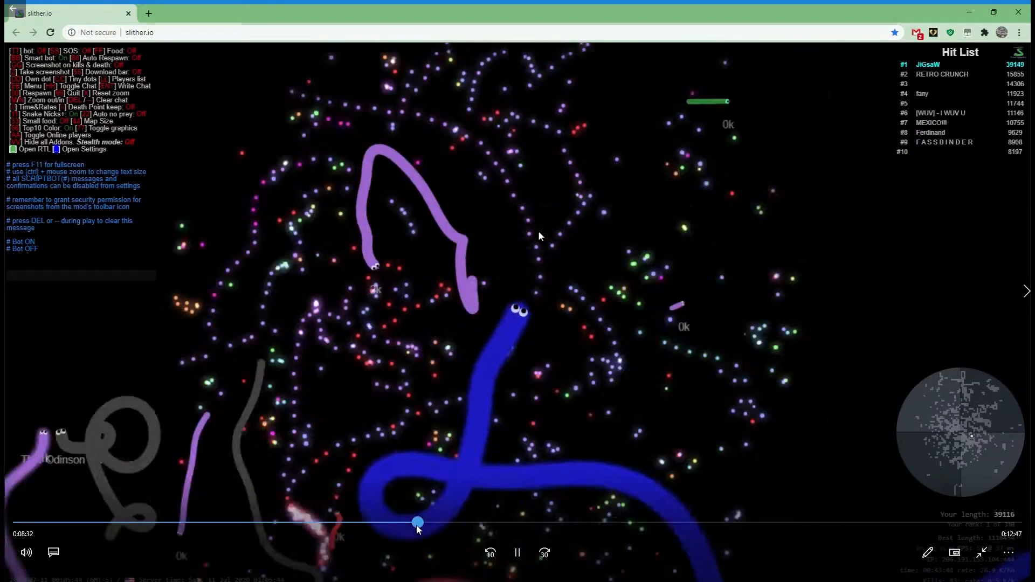
drag(417, 523, 454, 523)
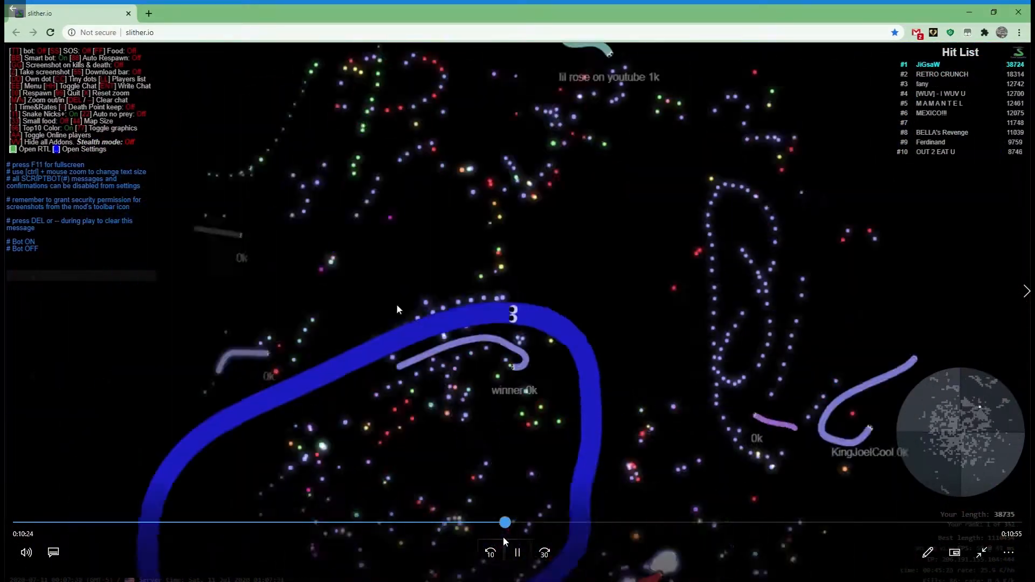
click(544, 553)
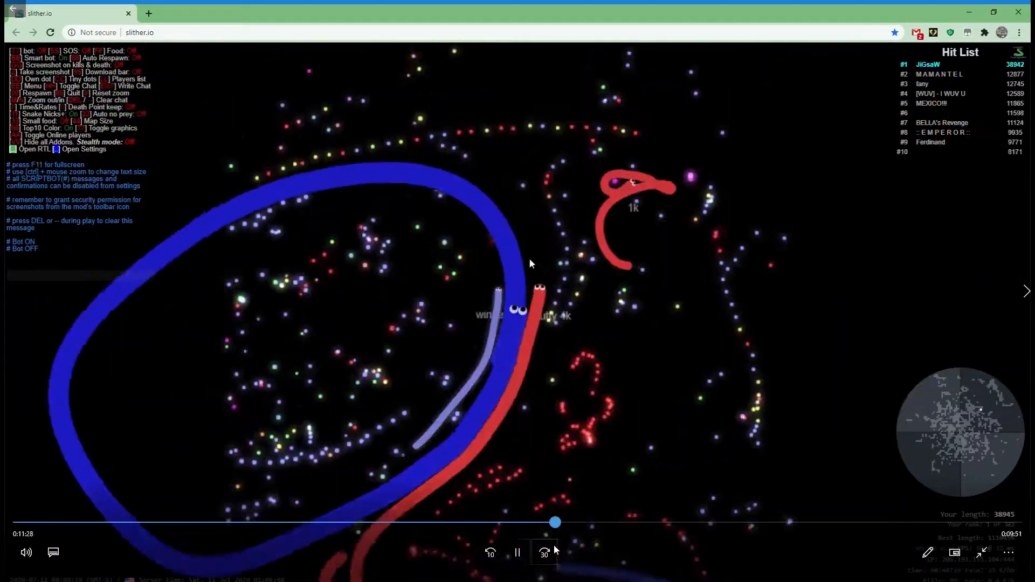